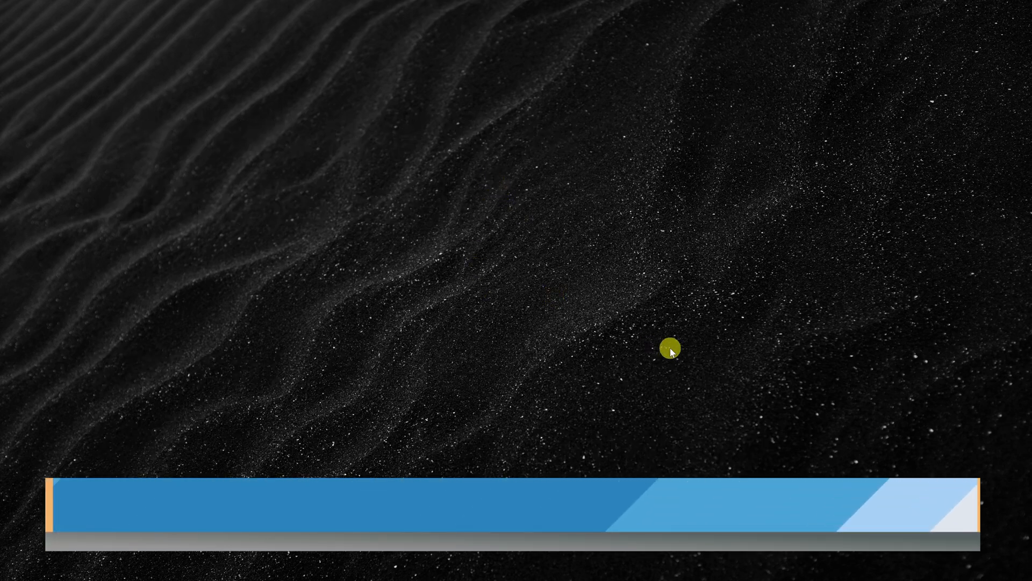
Show the Printers & scanners page under Bluetooth & devices in Windows Settings.
{"action": "key", "text": "Win+i"}
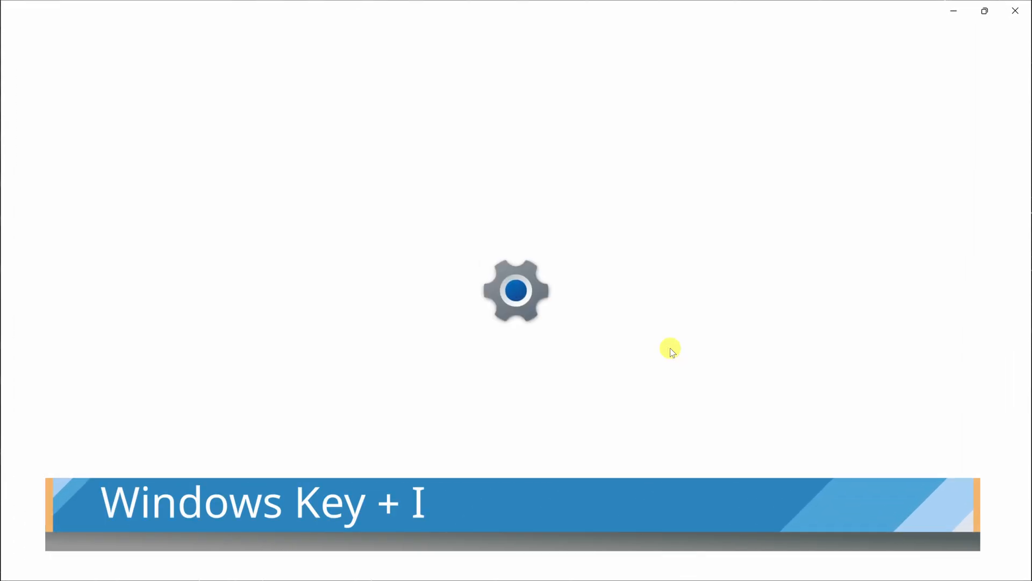
{"action": "key", "text": "Win+i"}
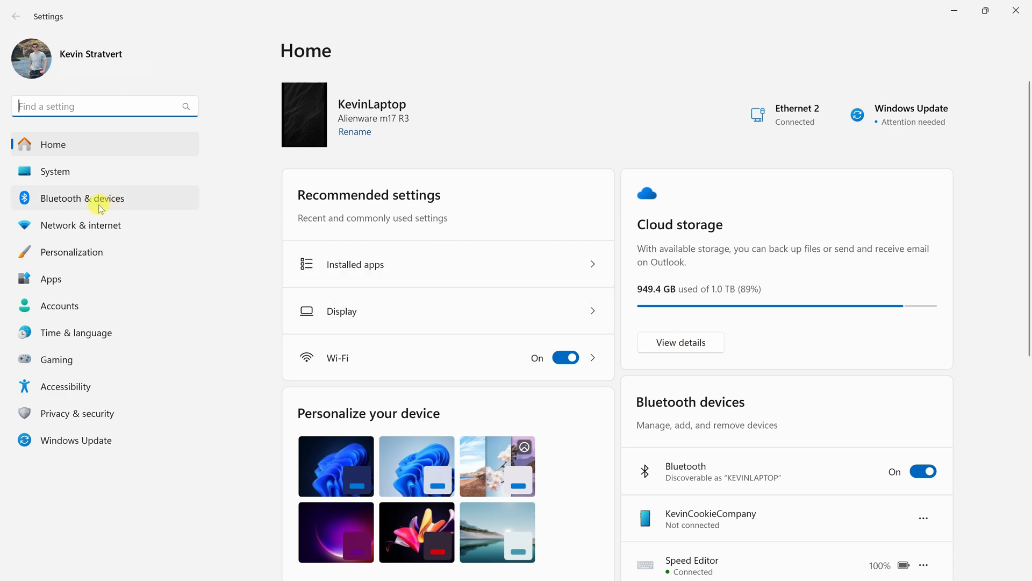
{"action": "left_click", "coordinate": [83, 198]}
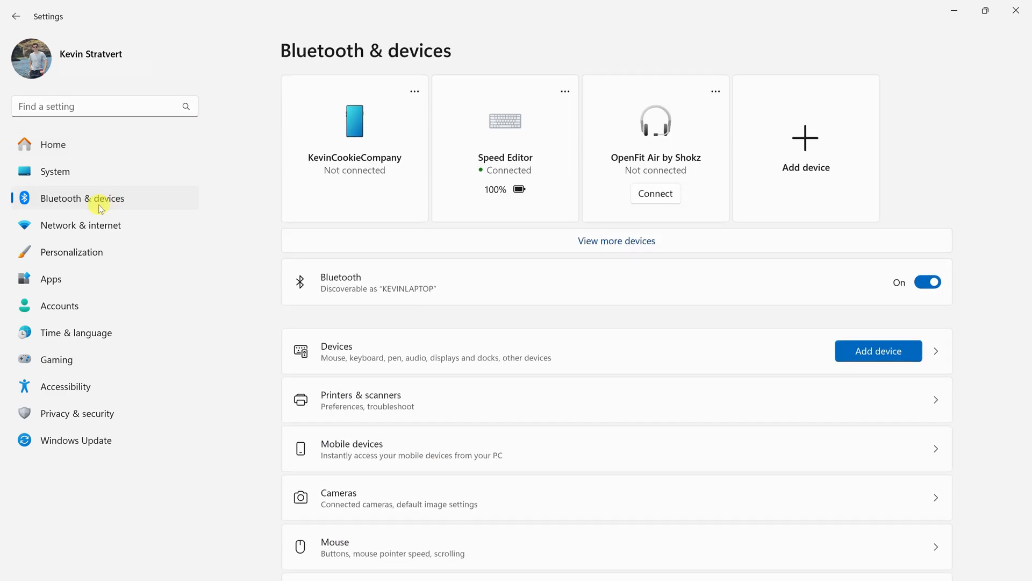
{"action": "scroll", "scroll_direction": "down", "scroll_amount": 3}
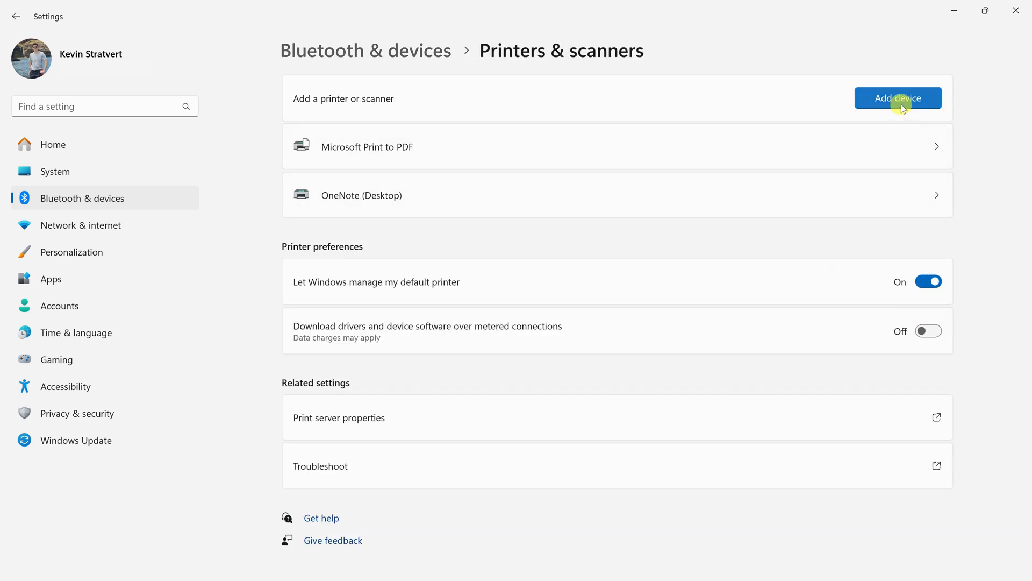
Add the Lexmark B2236dw laser printer discovered on the network.
{"action": "left_click", "coordinate": [897, 98]}
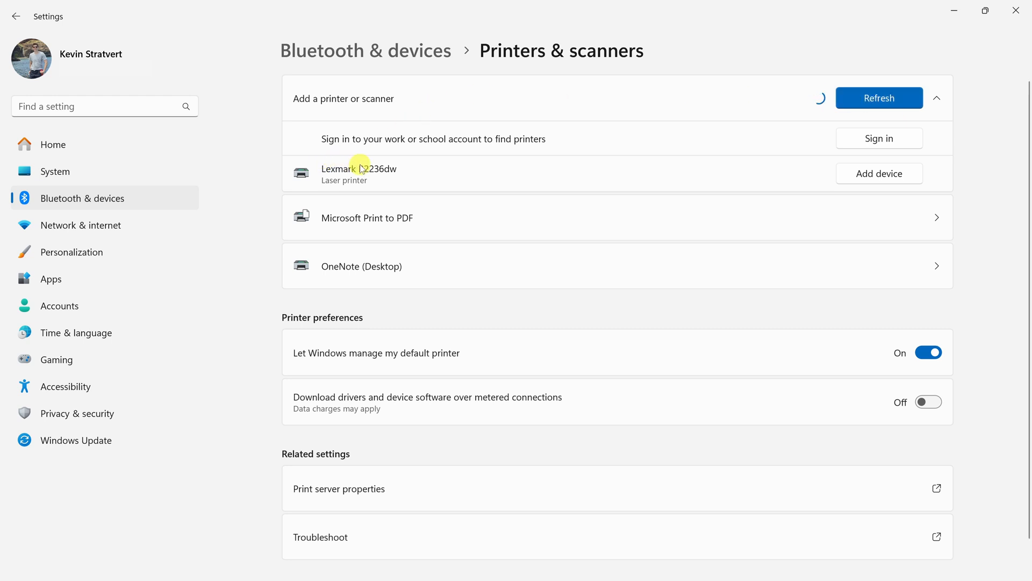
{"action": "mouse_move", "coordinate": [457, 183]}
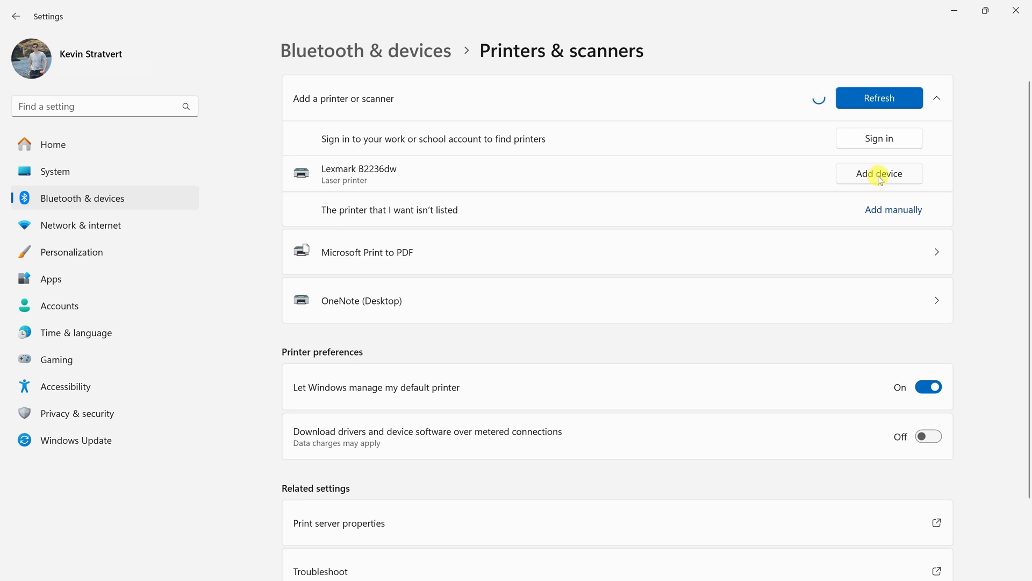
{"action": "left_click", "coordinate": [878, 173]}
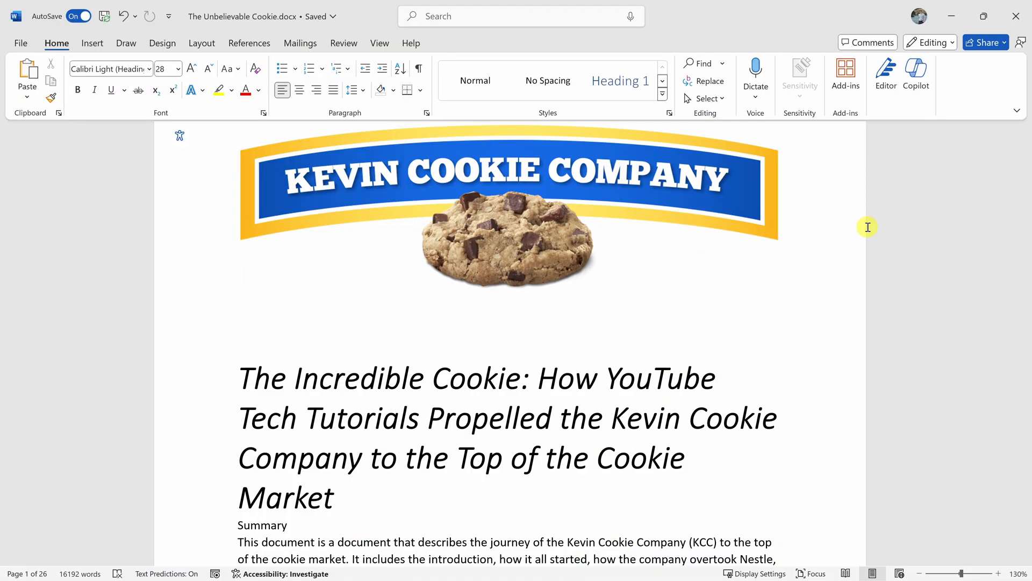
Bring up Word's Print screen with the cookie company document preview (Ctrl+P).
{"action": "left_click", "coordinate": [21, 43]}
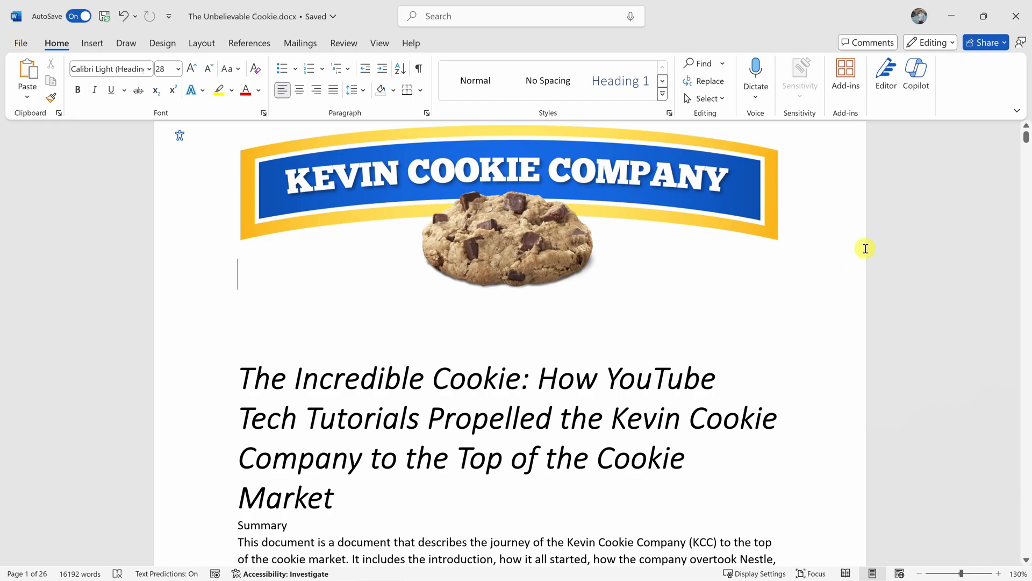
{"action": "key", "text": "ctrl+p"}
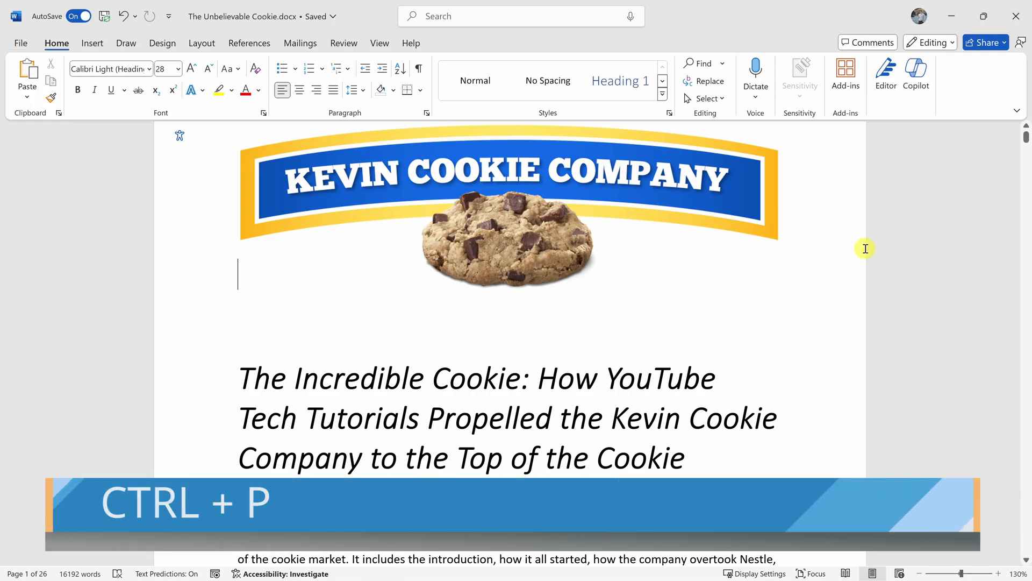
{"action": "key", "text": "ctrl+p"}
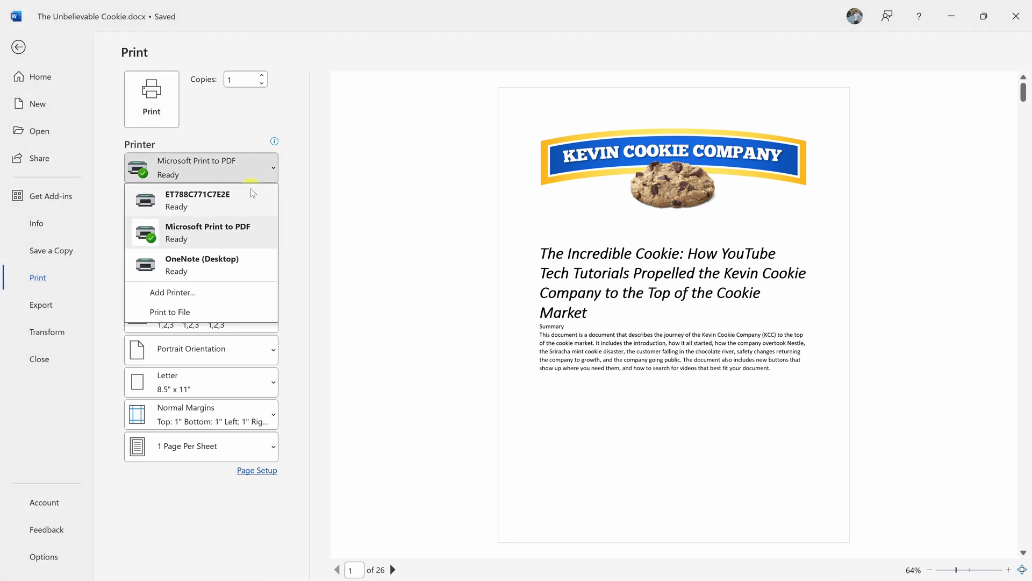
Choose the ET788C771C7E2E network printer instead of Microsoft Print to PDF.
{"action": "left_click", "coordinate": [198, 201]}
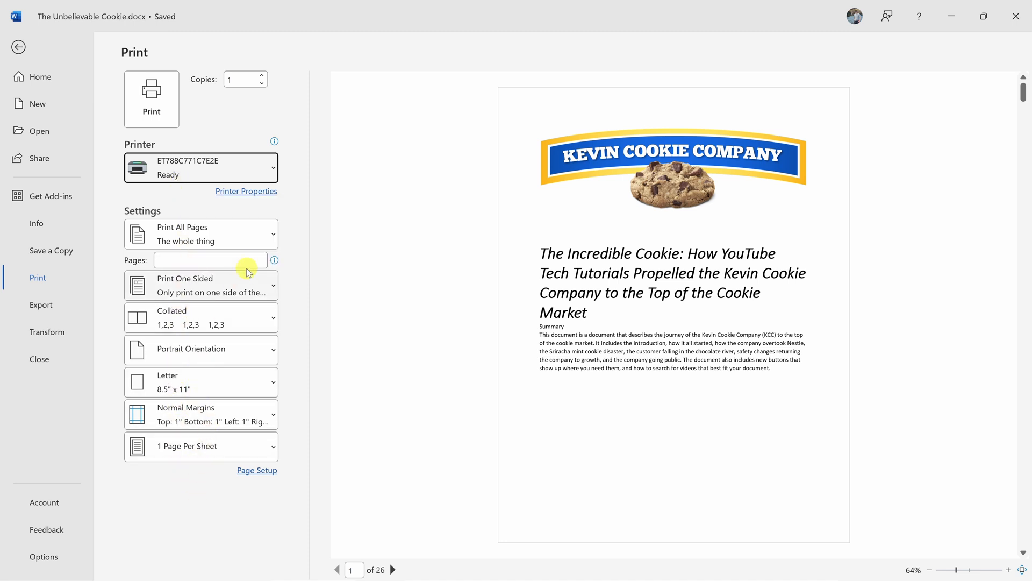
{"action": "mouse_move", "coordinate": [248, 264]}
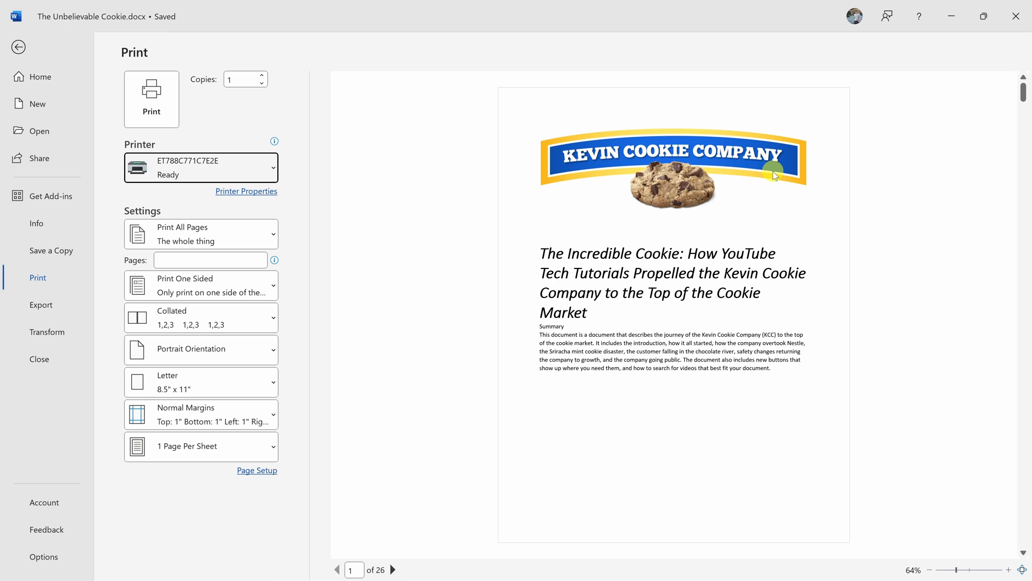
{"action": "mouse_move", "coordinate": [124, 102]}
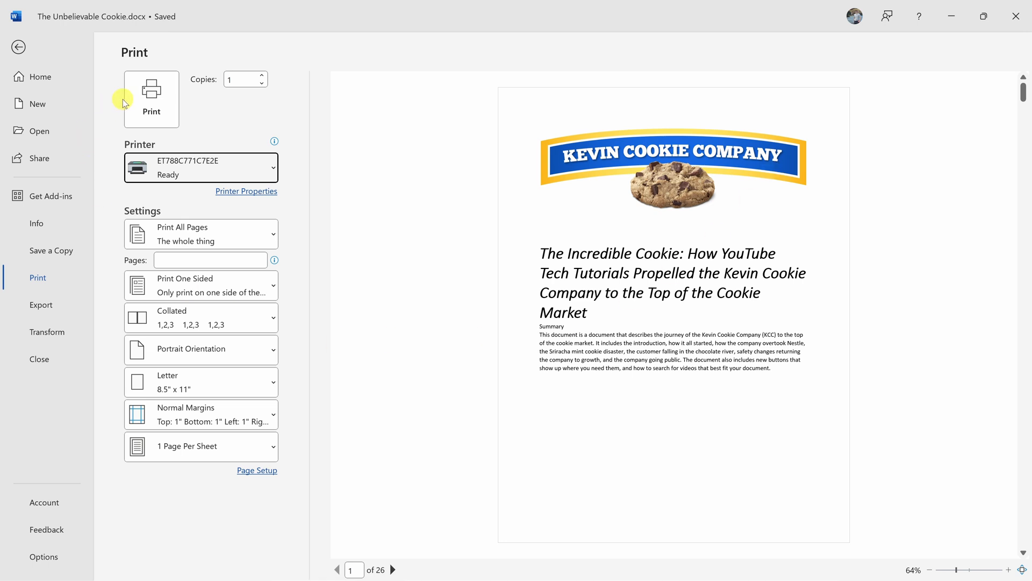